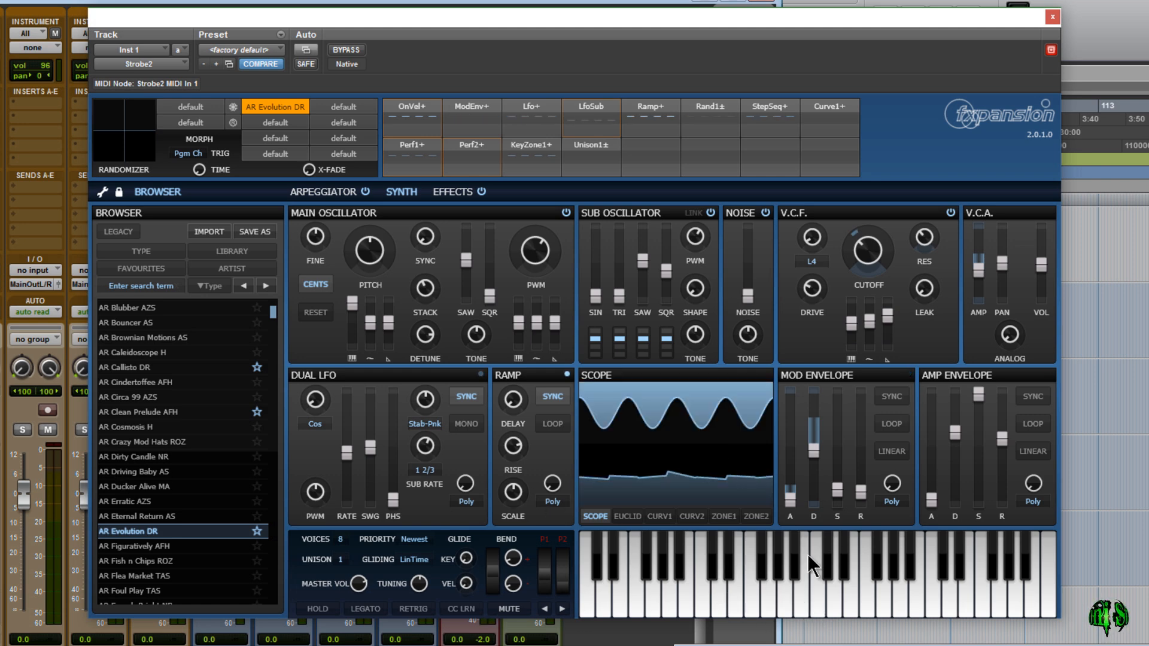
Step: Scroll the preset list down toward AR IDM Drift AS
scroll("down", 3)
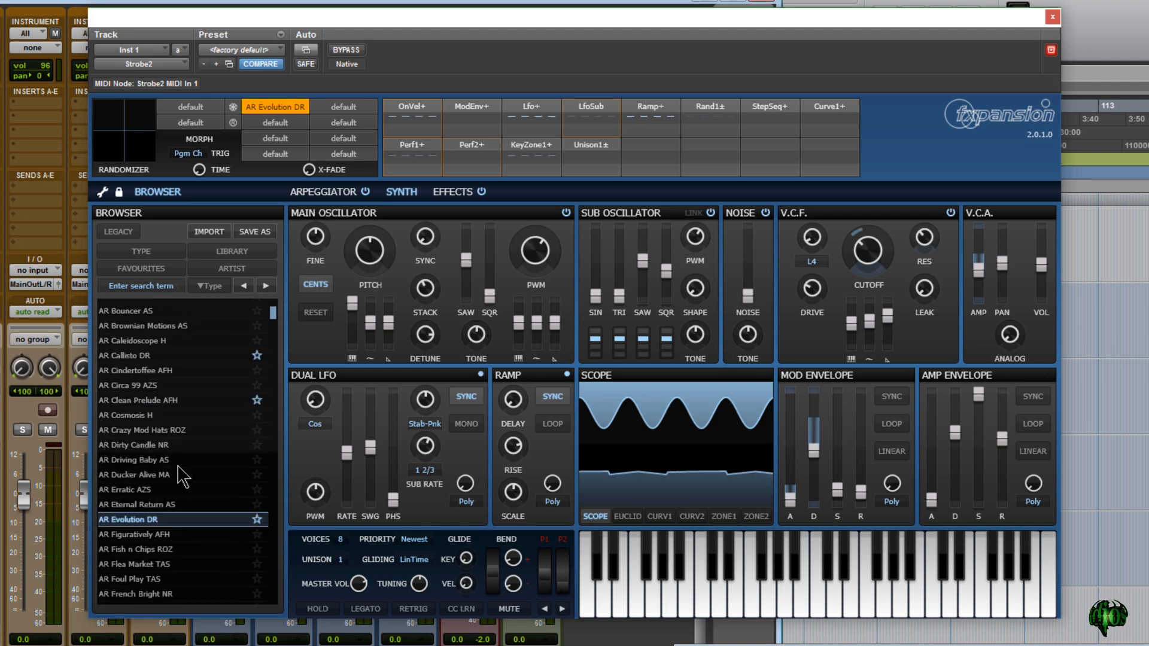
scroll("down", 3)
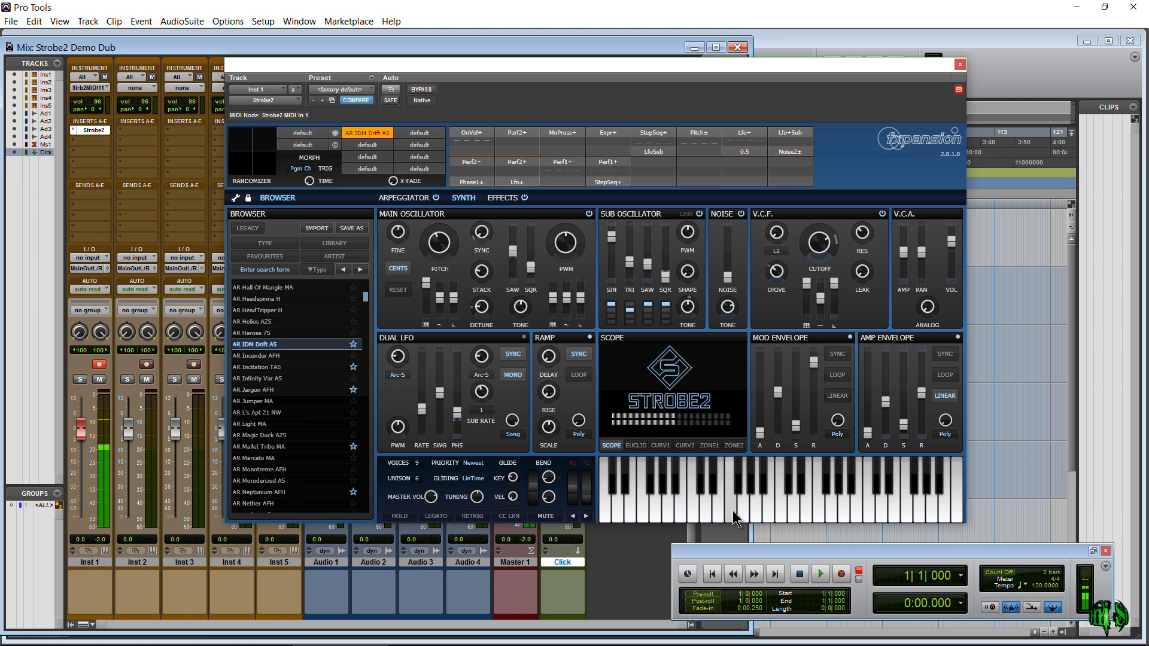
mouse_move(757, 519)
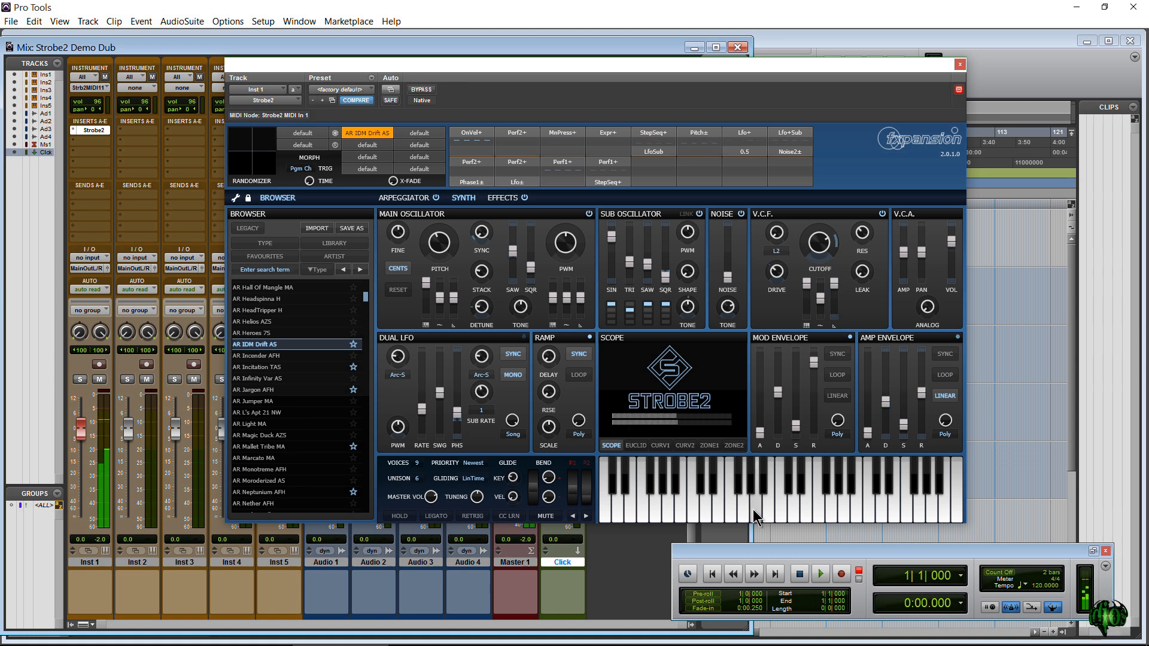
Step: Step past AR Incender AFH and AR Jumper MA to AR Mallet Tribe MA
left_click(268, 458)
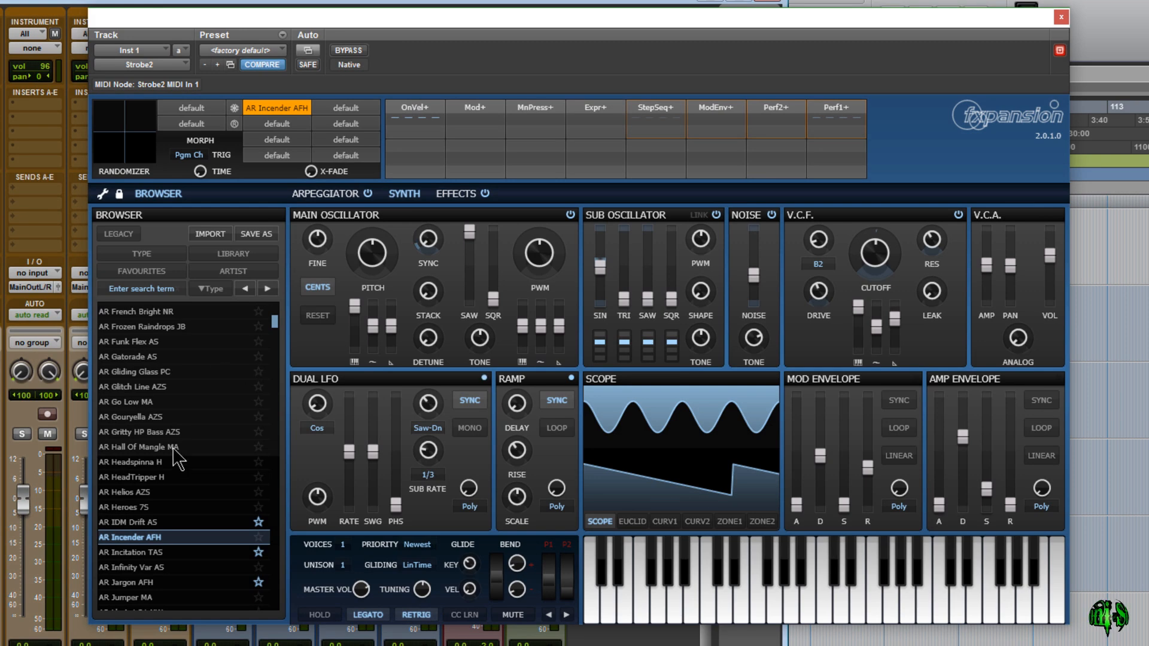
mouse_move(663, 448)
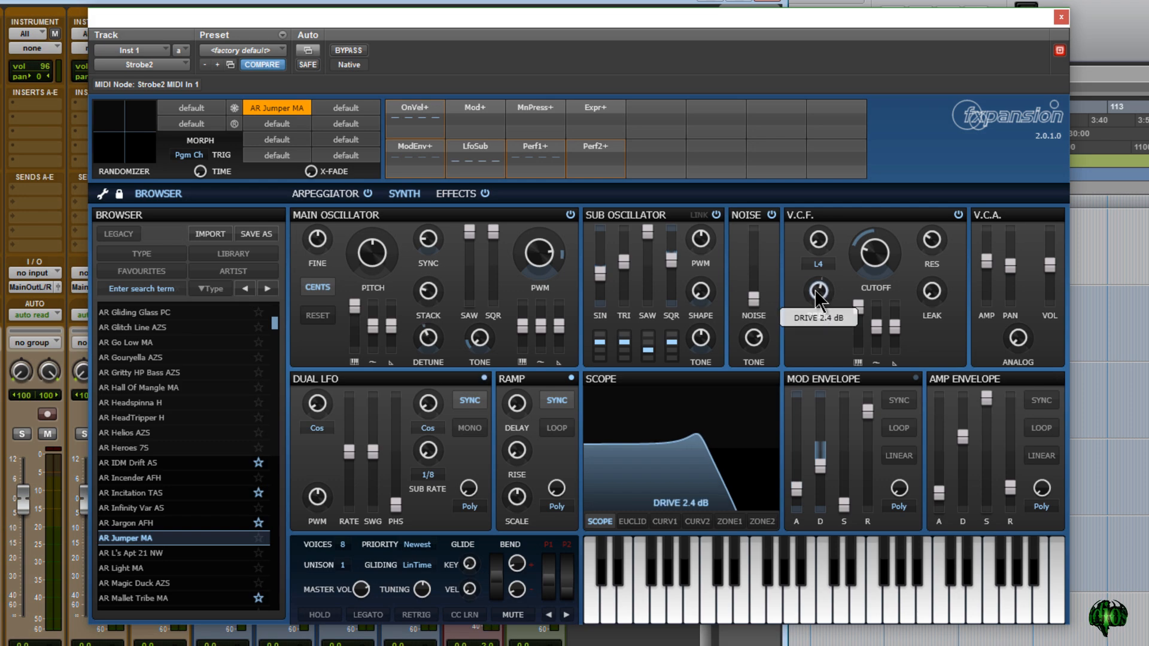
mouse_move(817, 241)
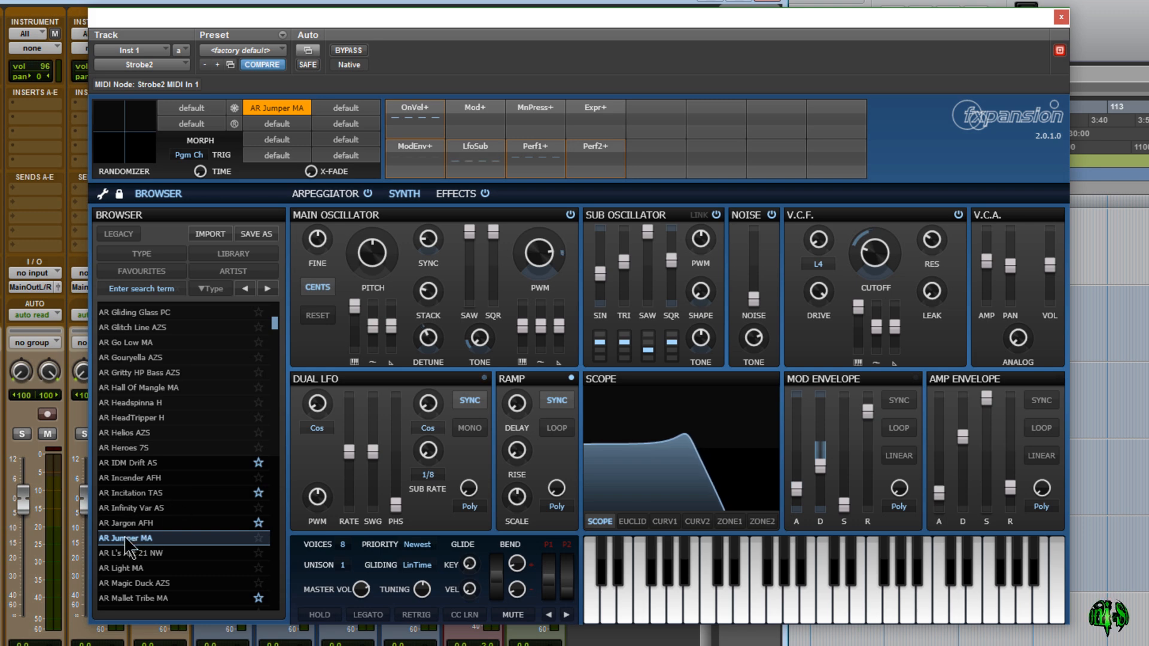
left_click(132, 546)
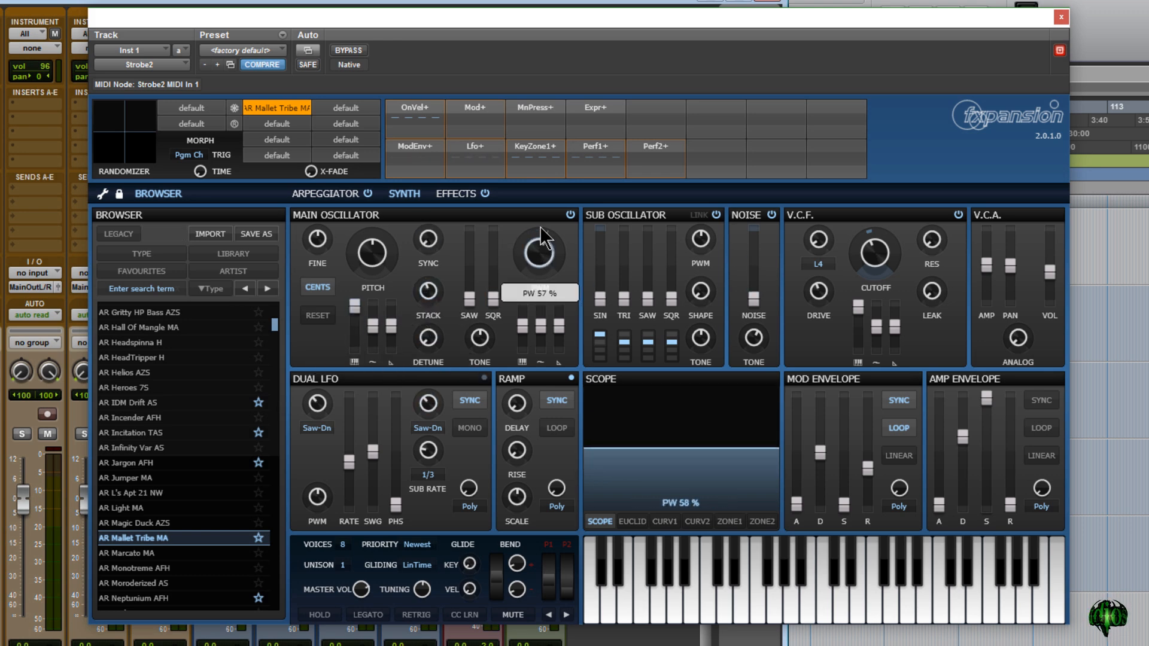
mouse_move(504, 485)
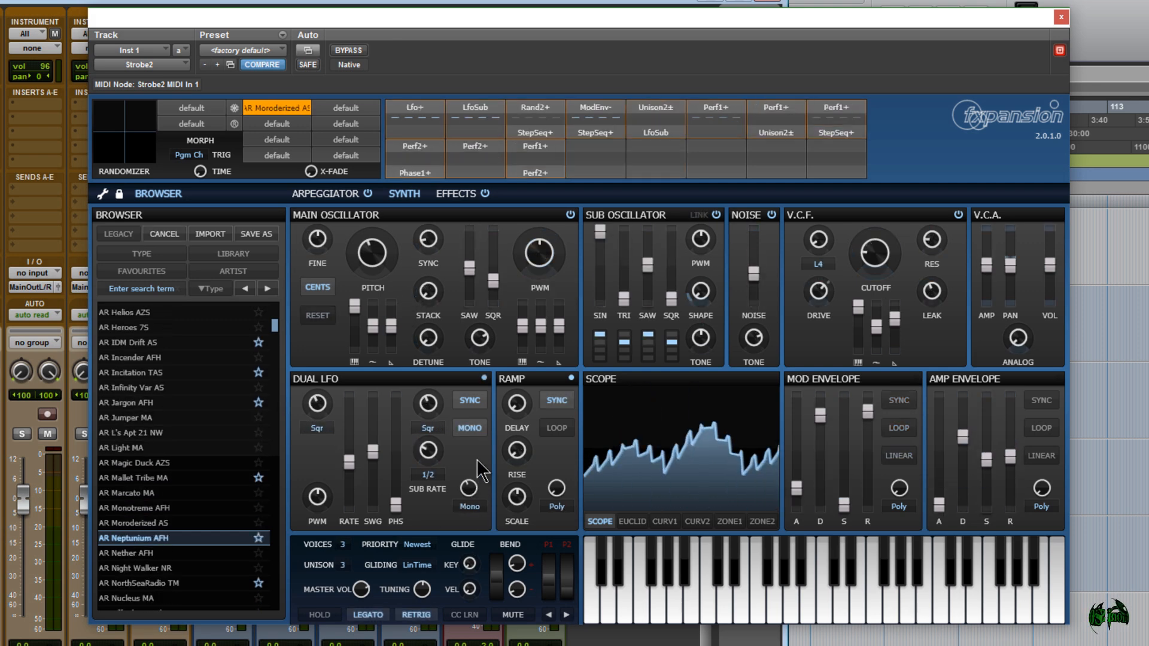
Step: Load AR Neptunium AFH from the preset list and adjust a knob
double_click(134, 539)
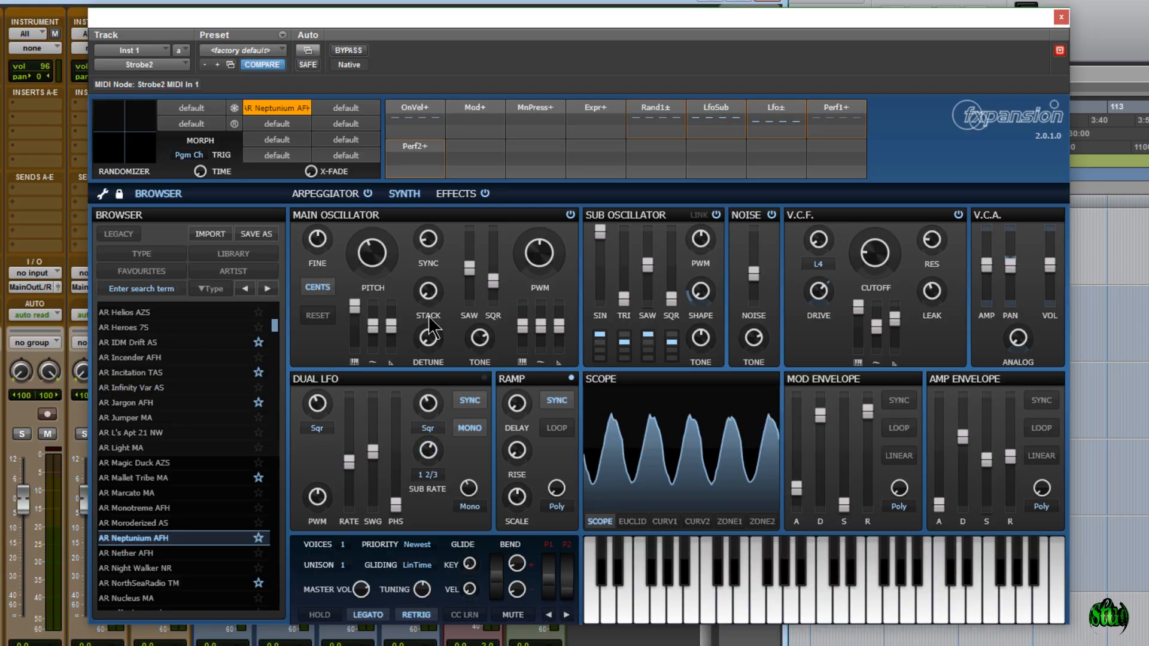
mouse_move(432, 275)
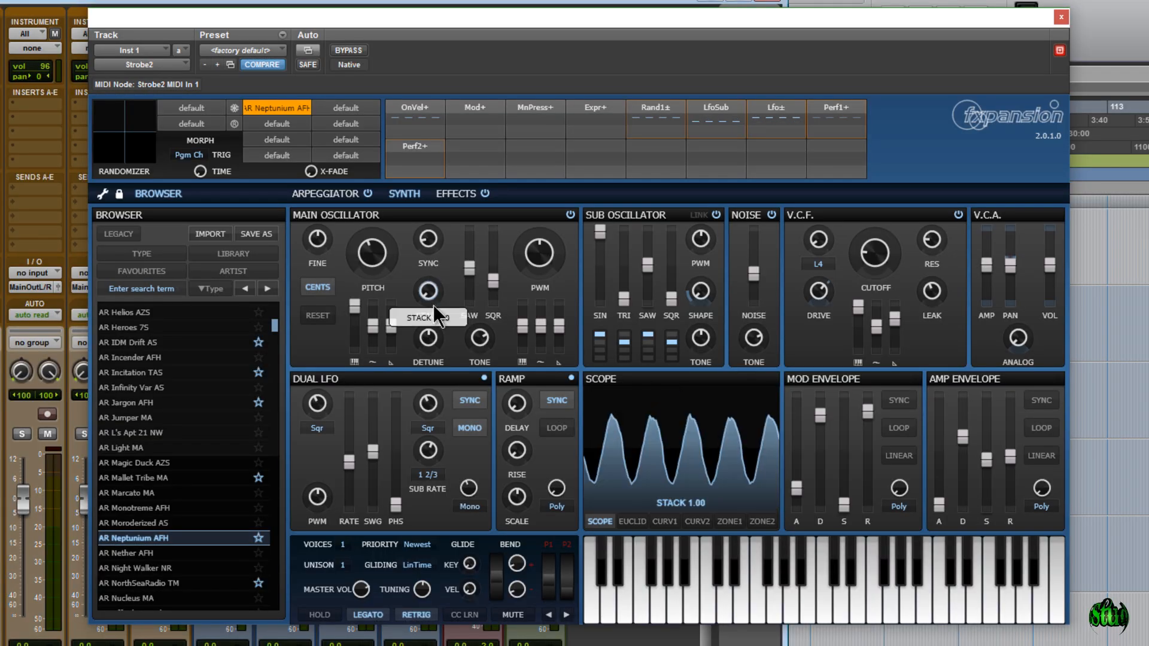
left_click(470, 428)
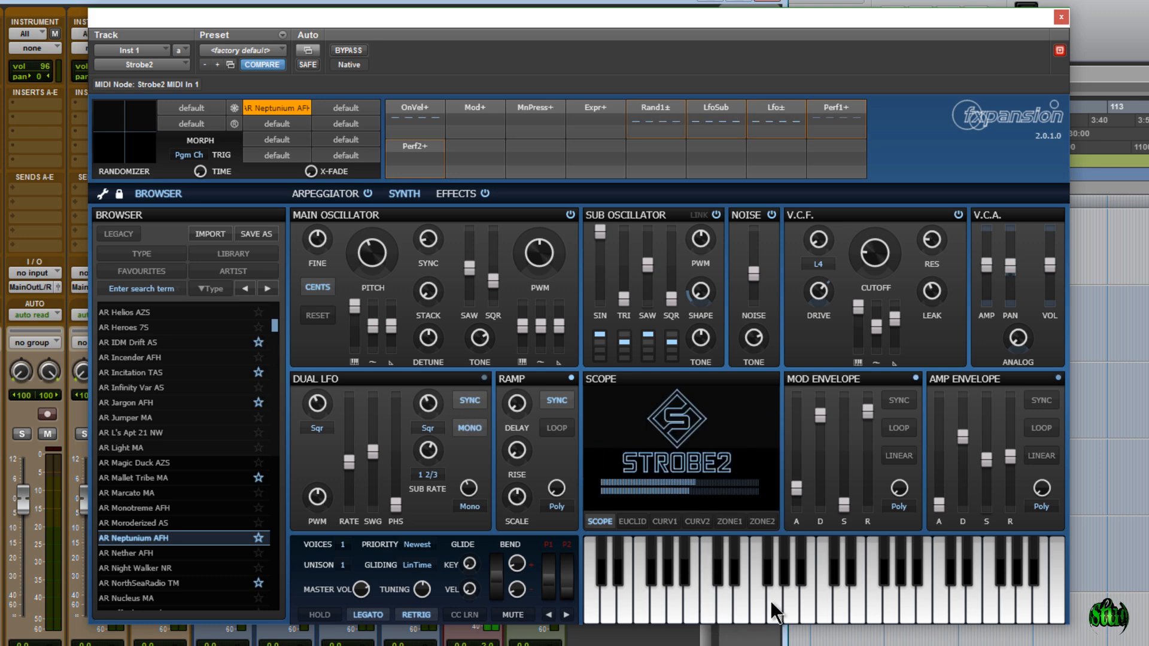
mouse_move(752, 591)
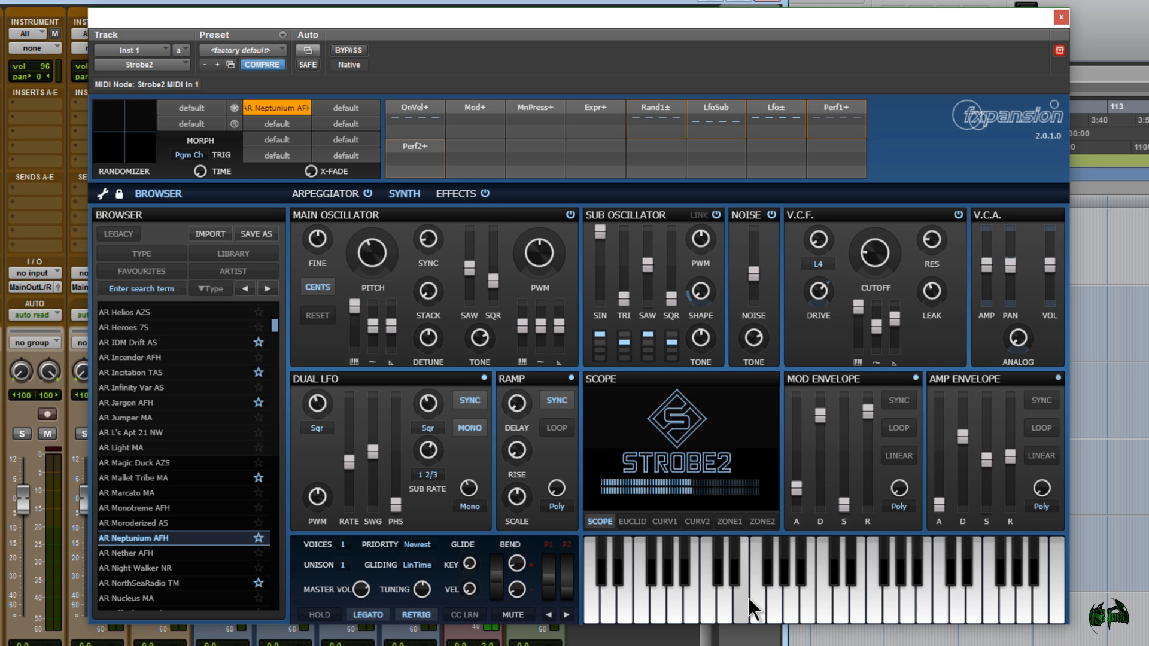
mouse_move(498, 587)
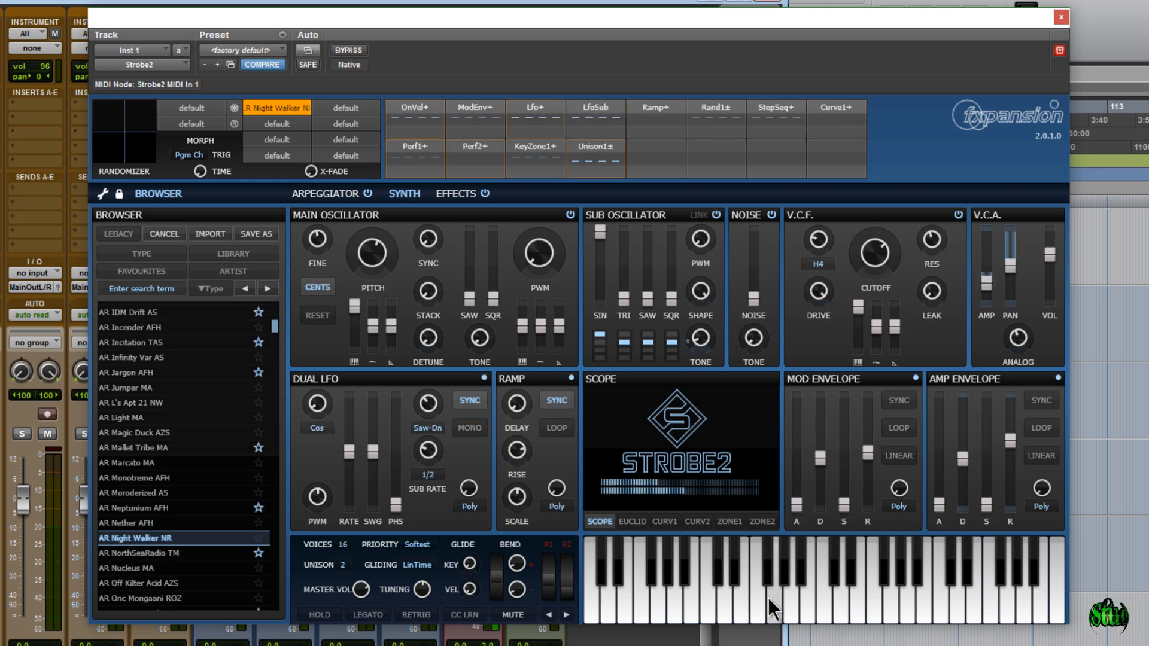
Step: Load AR Sodium Lamp AFH, then AR Stack Of Pluck MA
left_click(161, 538)
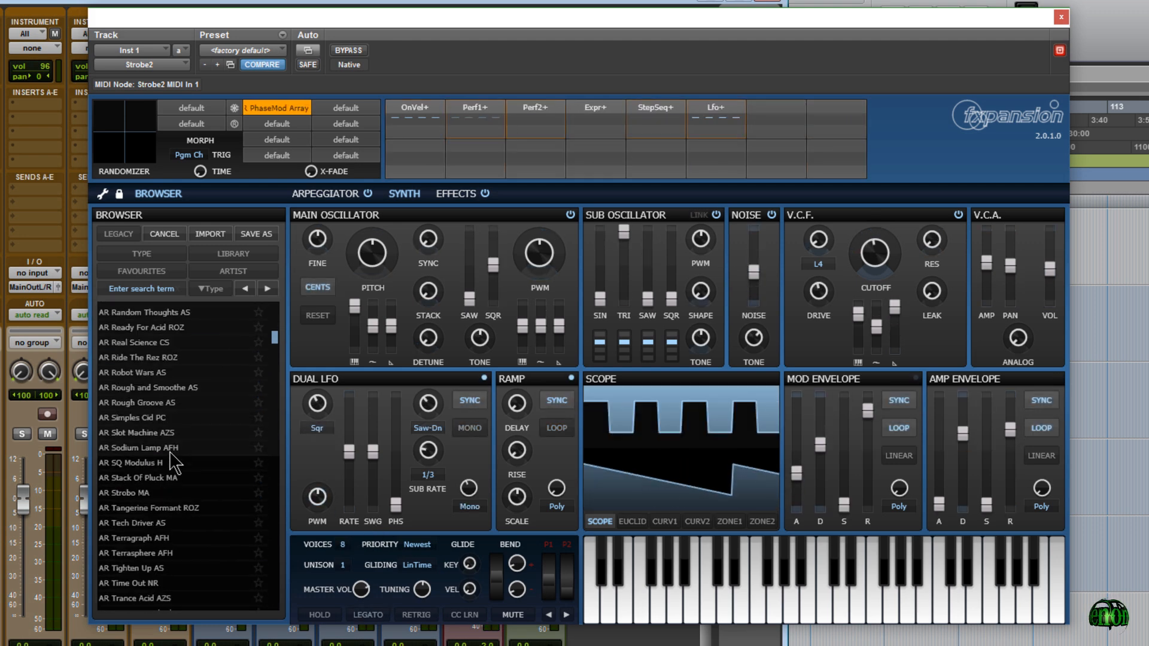
double_click(138, 448)
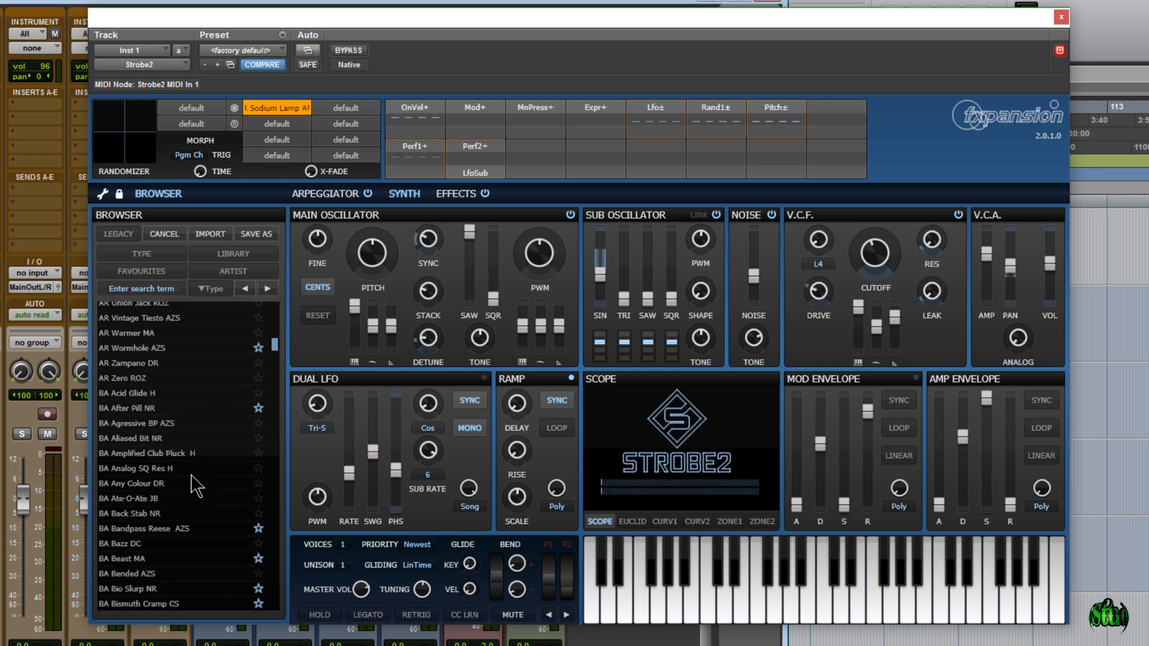
left_click(161, 422)
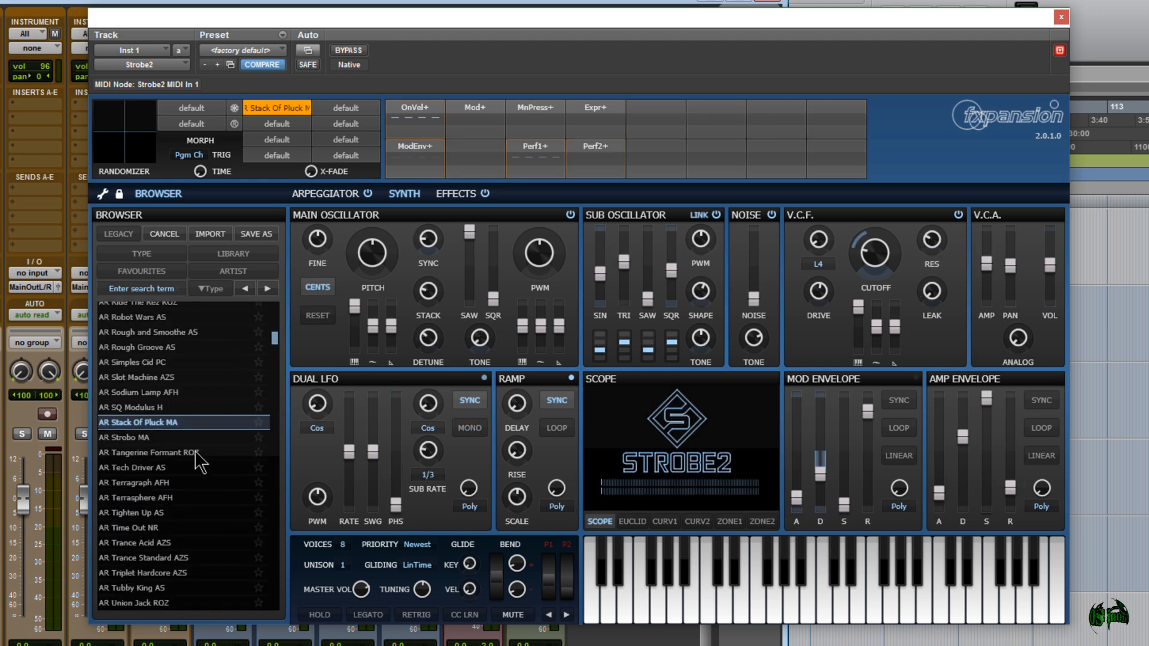